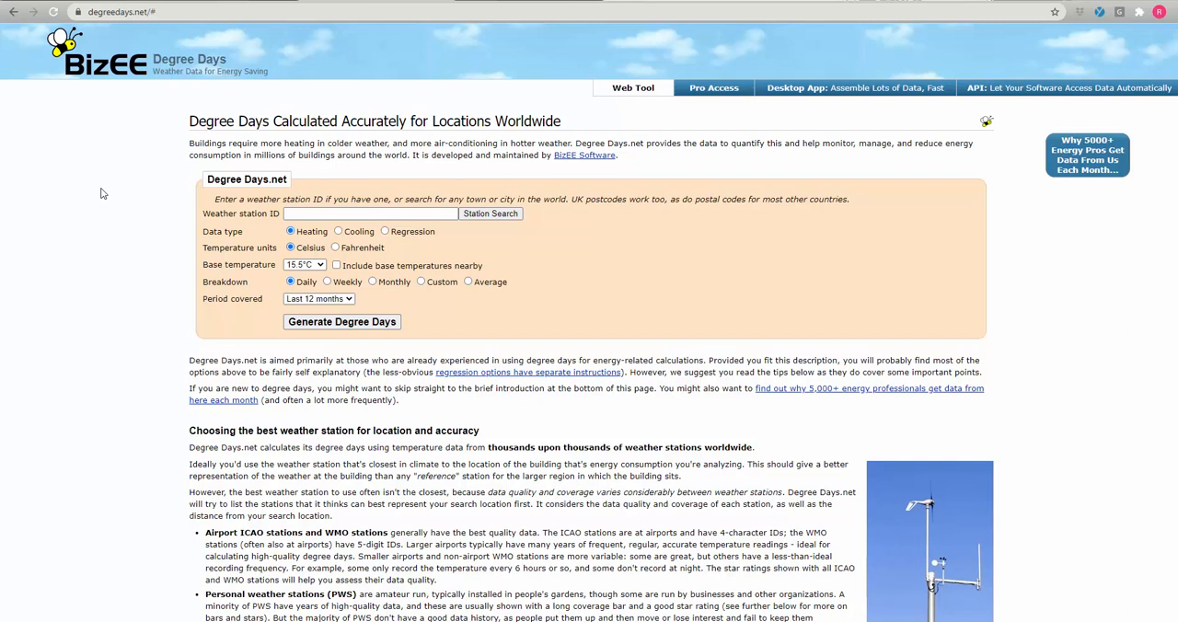
Step: Enter 'france' as the weather station search term
left_click(371, 213)
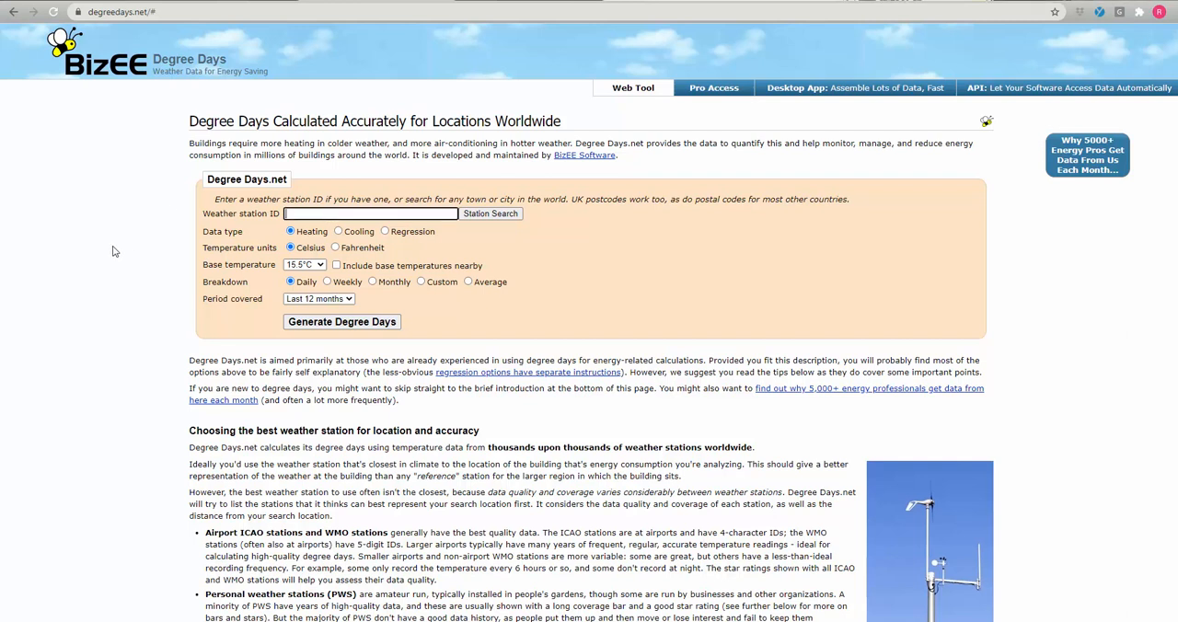
mouse_move(99, 227)
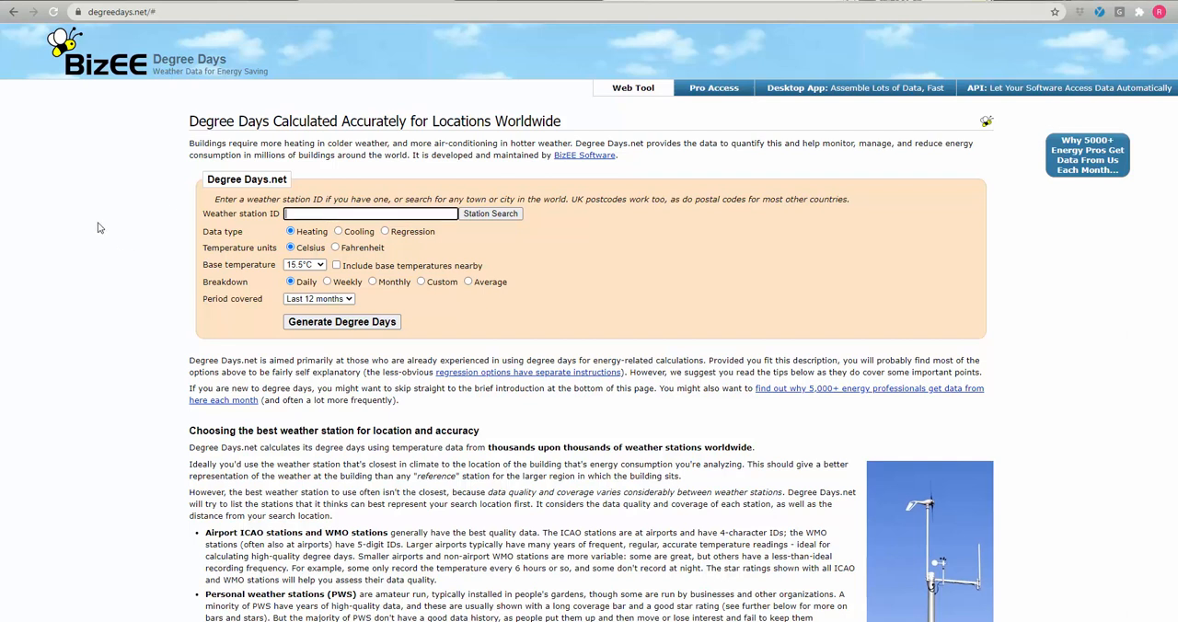
type("france")
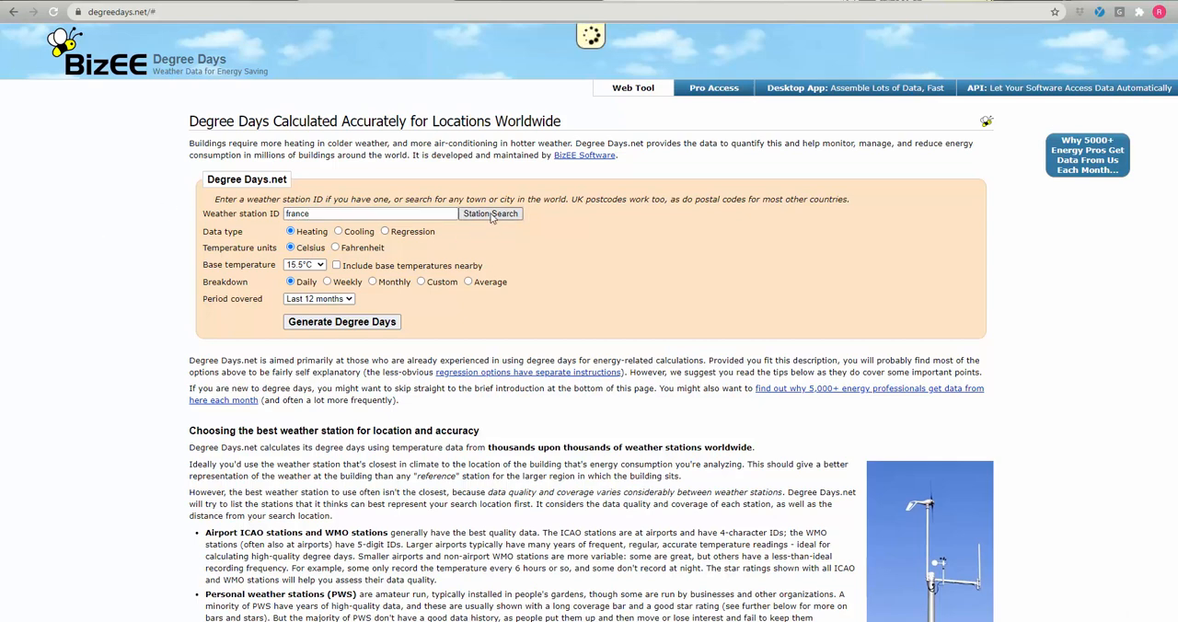
Step: Run the station search for 'france' and expand the France results
left_click(490, 214)
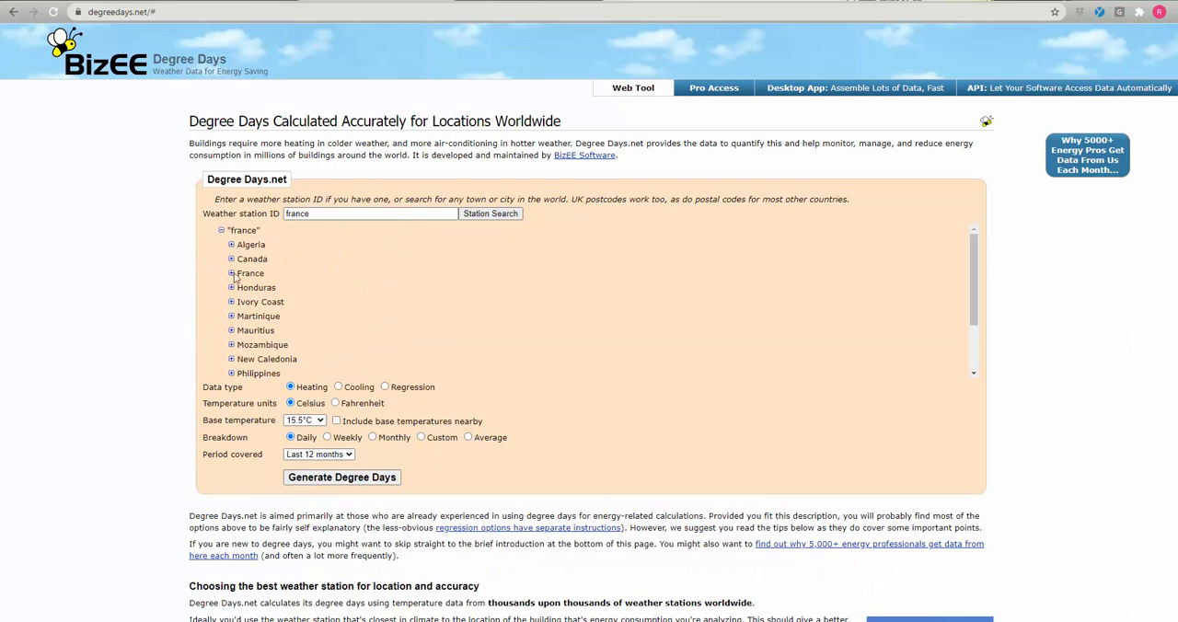
left_click(232, 274)
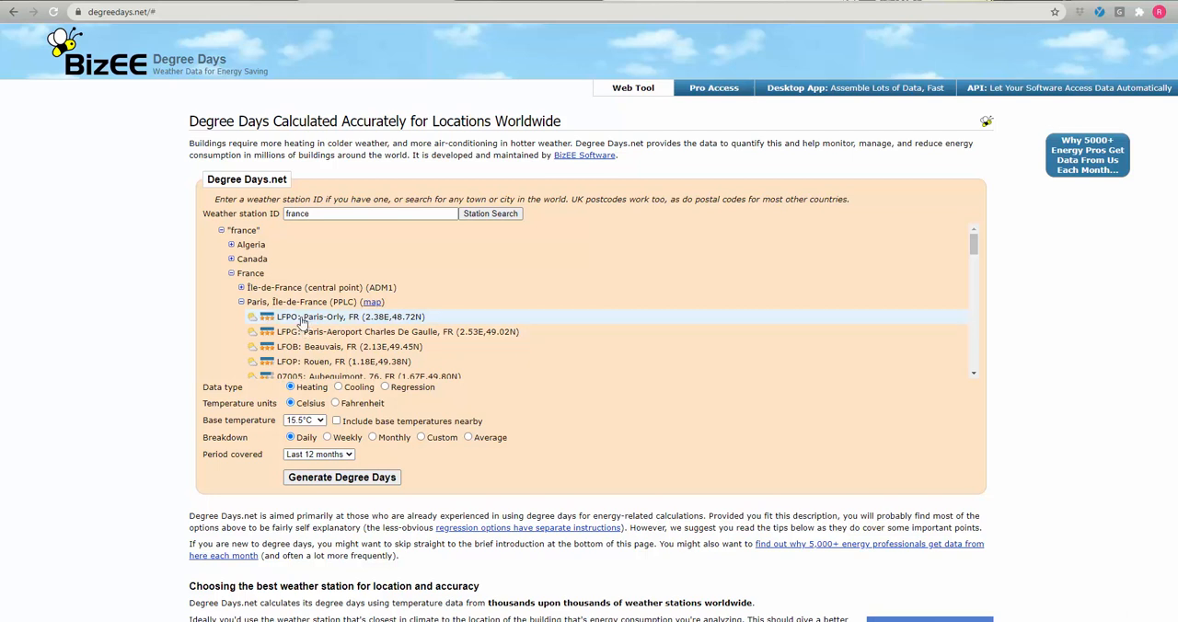
mouse_move(274, 324)
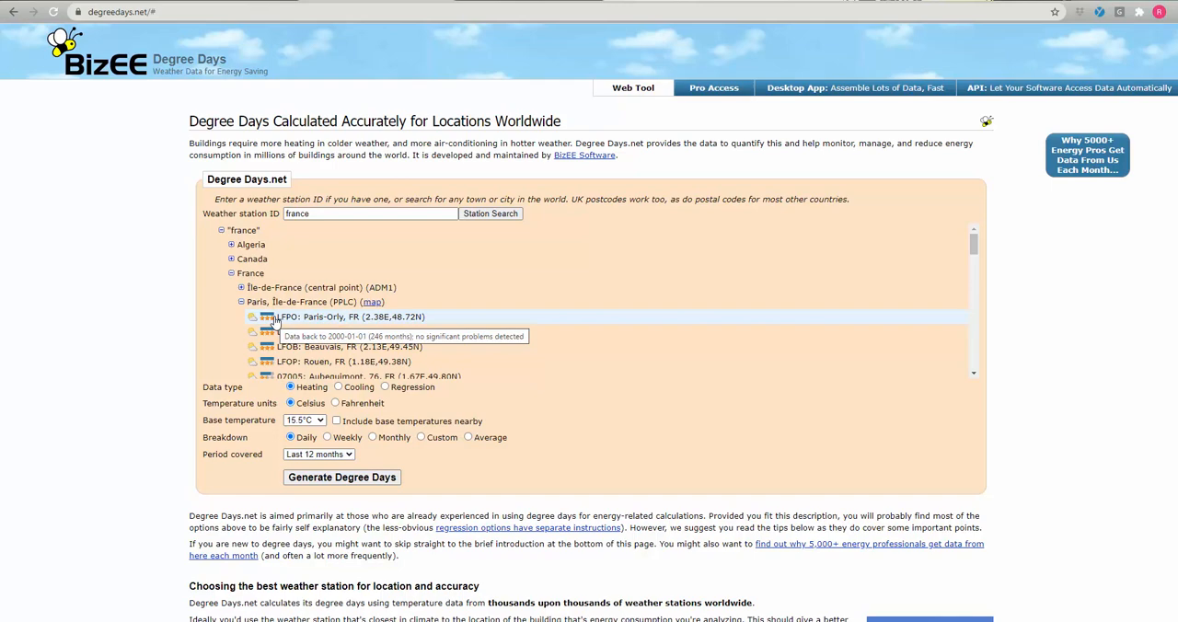
scroll("down", 3)
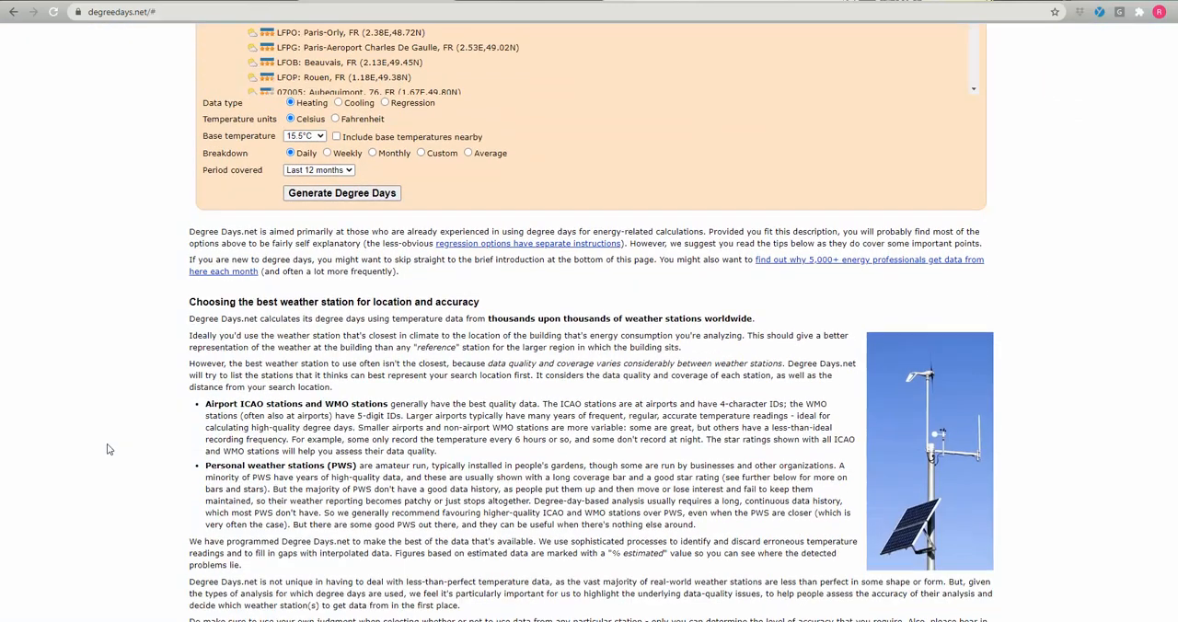
scroll("down", 3)
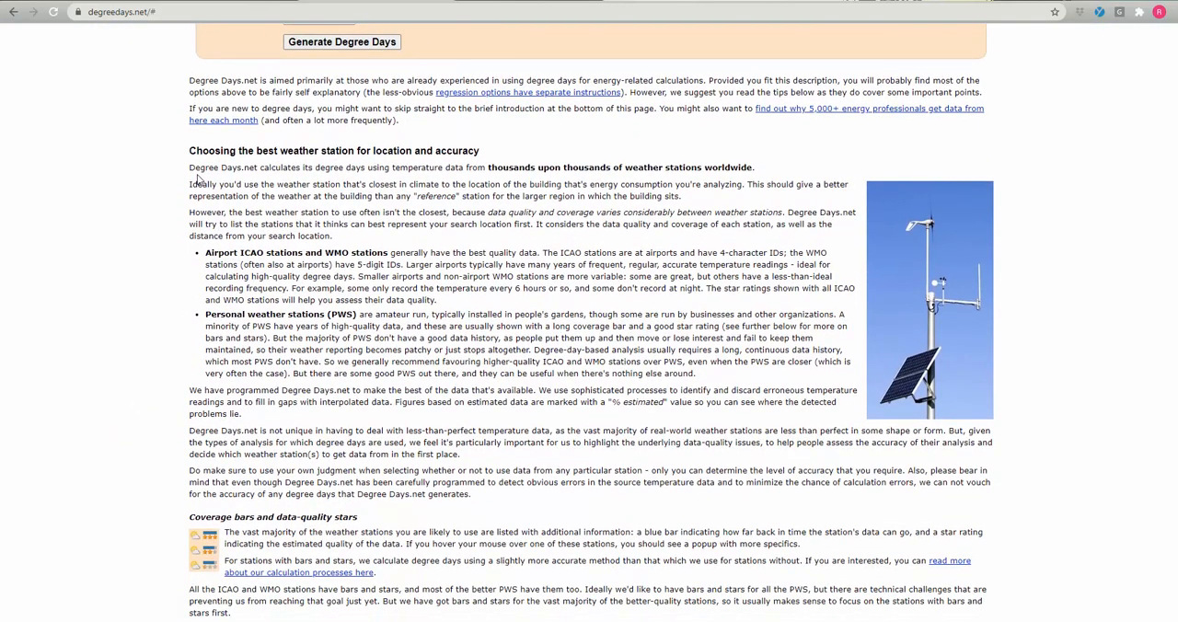
left_click_drag(189, 184, 228, 212)
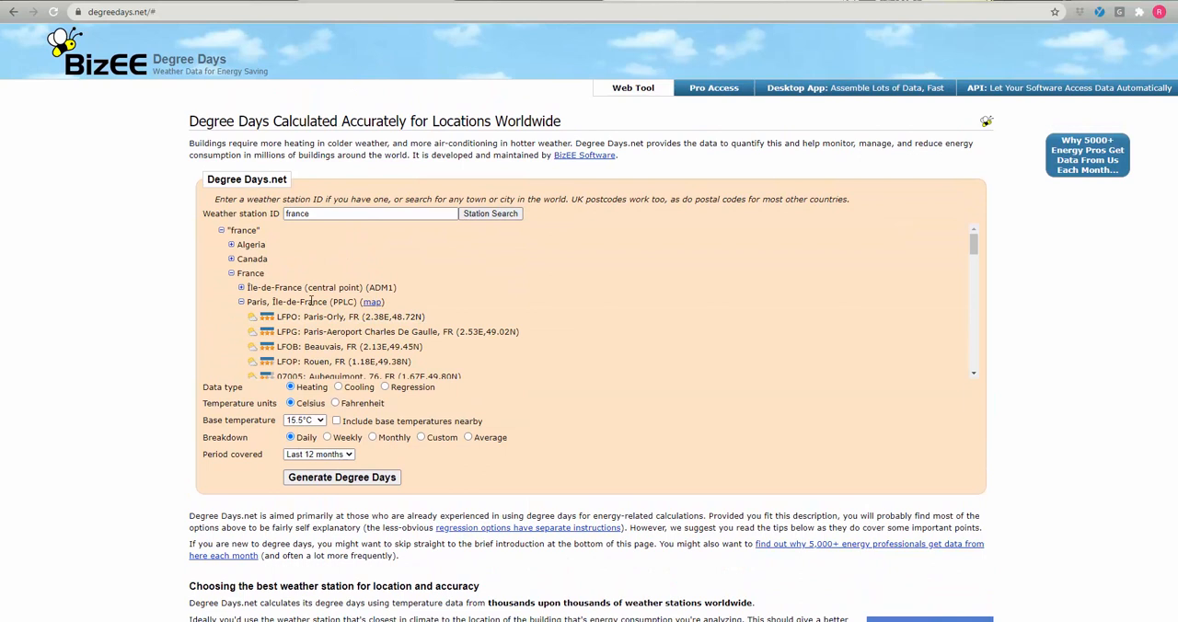
mouse_move(347, 347)
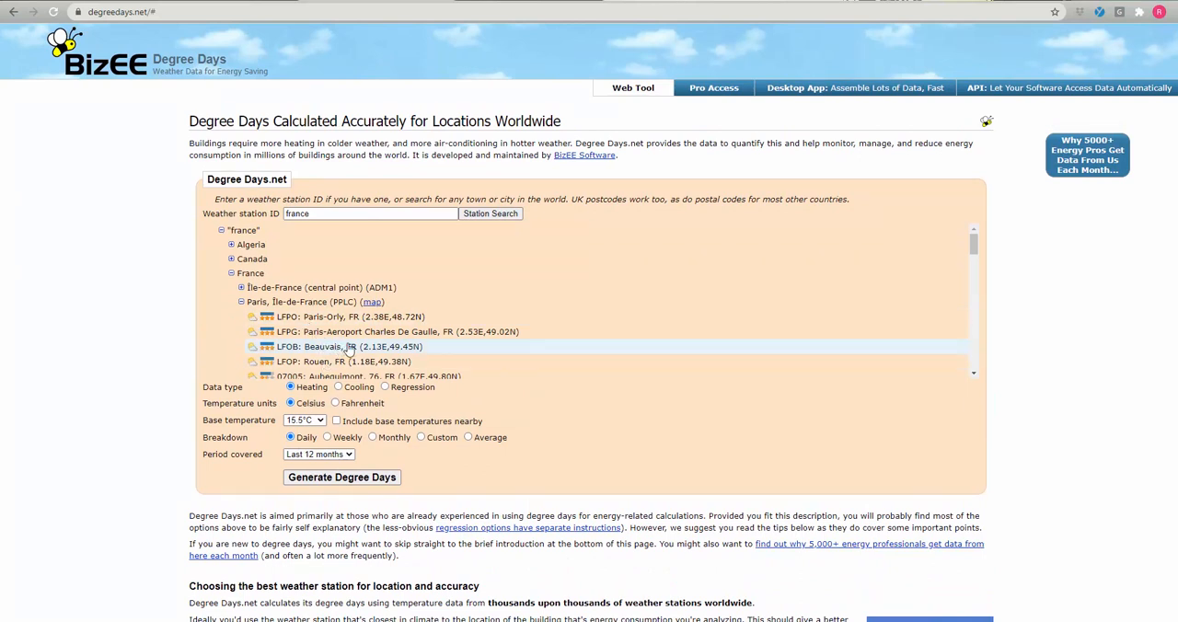
Step: Choose station LFPG: Paris-Aeroport Charles De Gaulle from the results
left_click(396, 331)
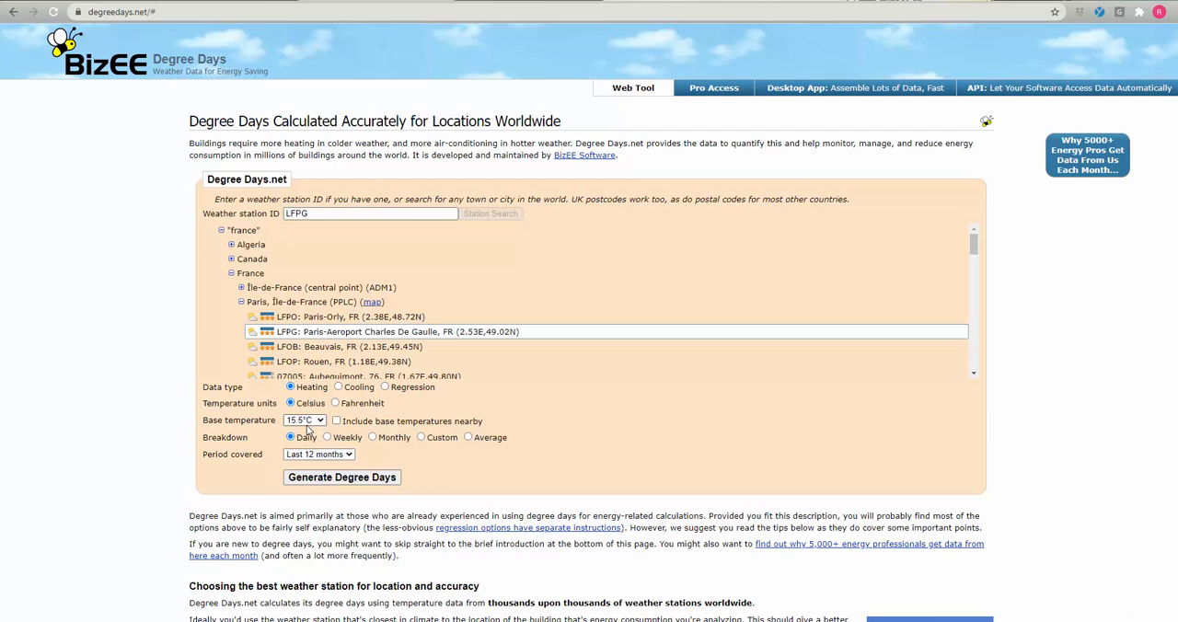
mouse_move(136, 285)
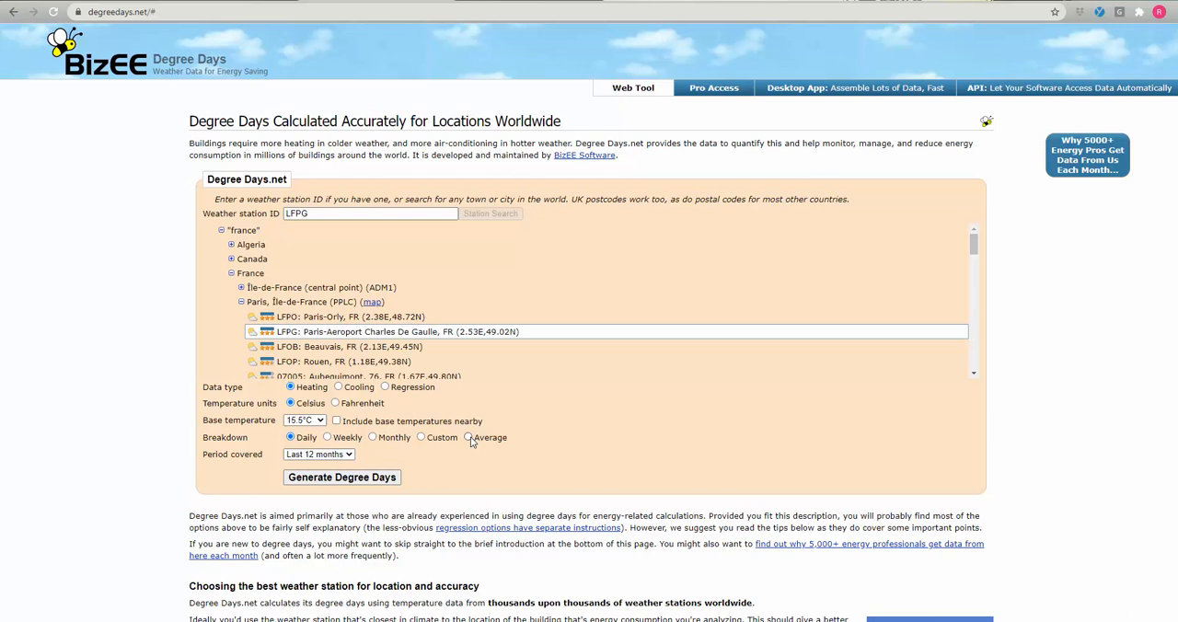
Step: Set the breakdown to Average with a 5-year period covered
left_click(468, 437)
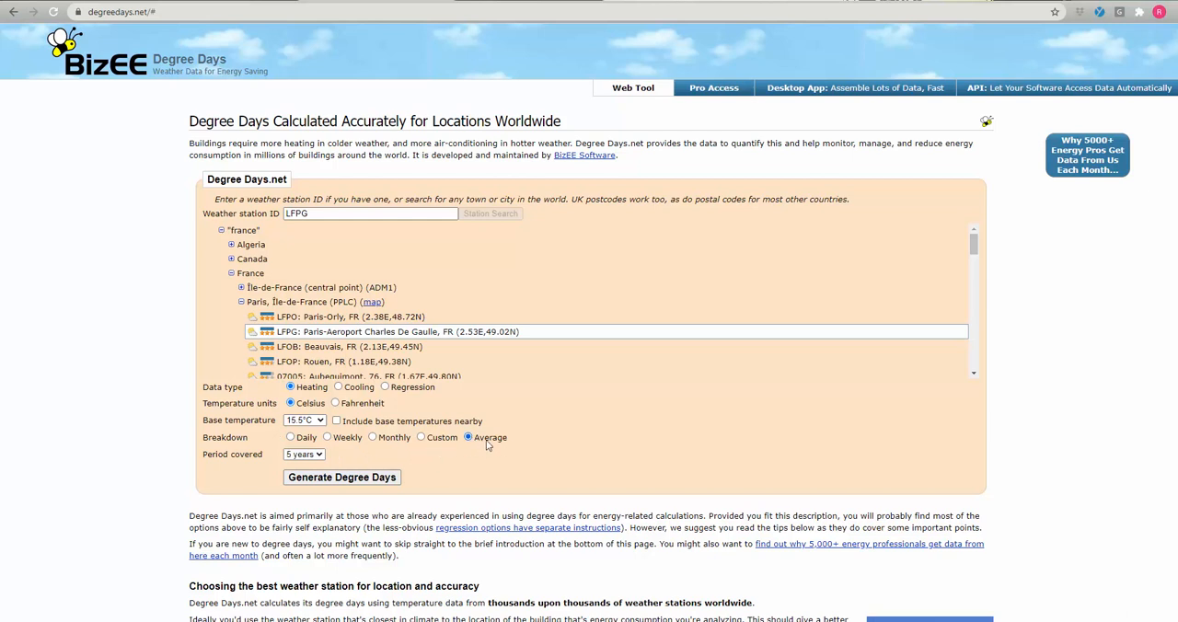
mouse_move(478, 436)
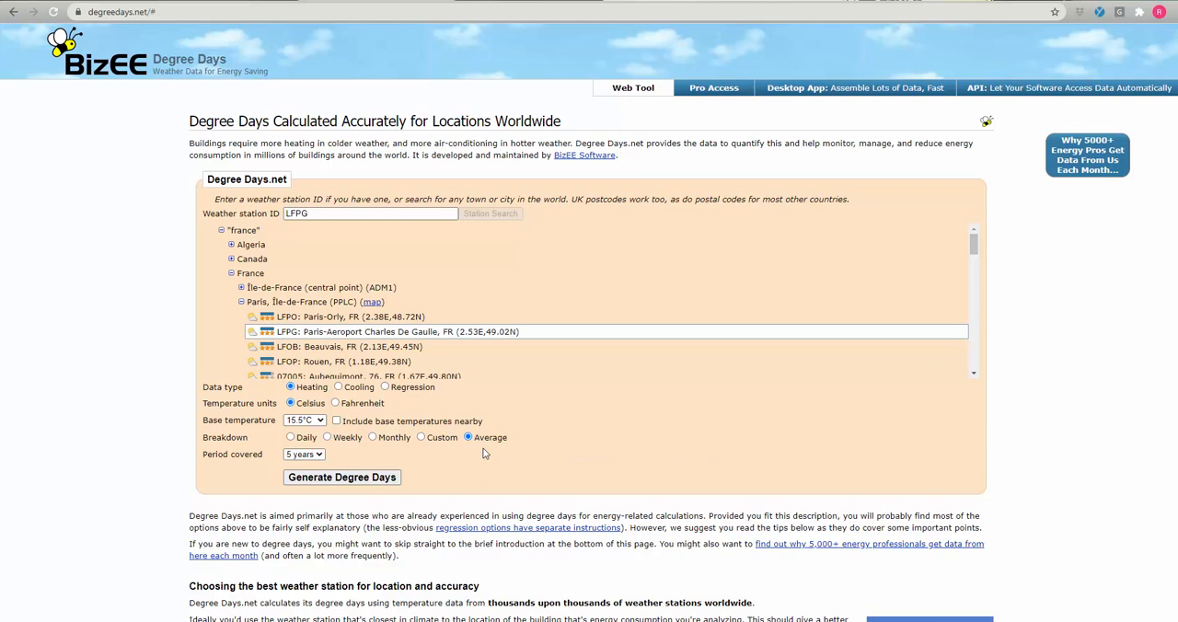
left_click(303, 454)
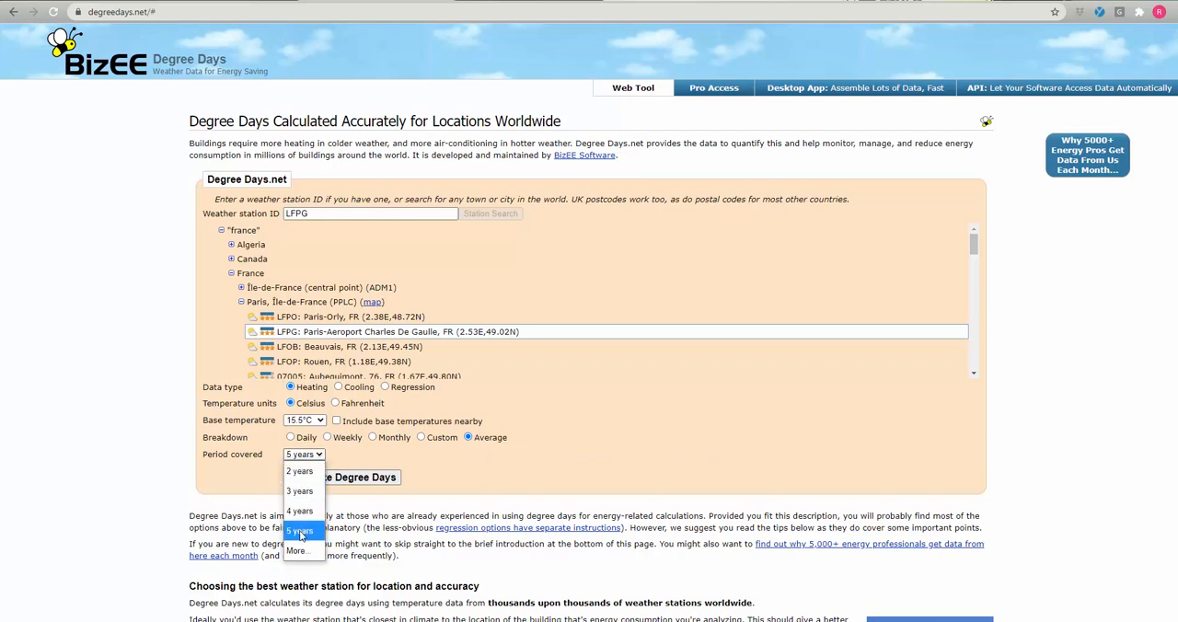
left_click(299, 530)
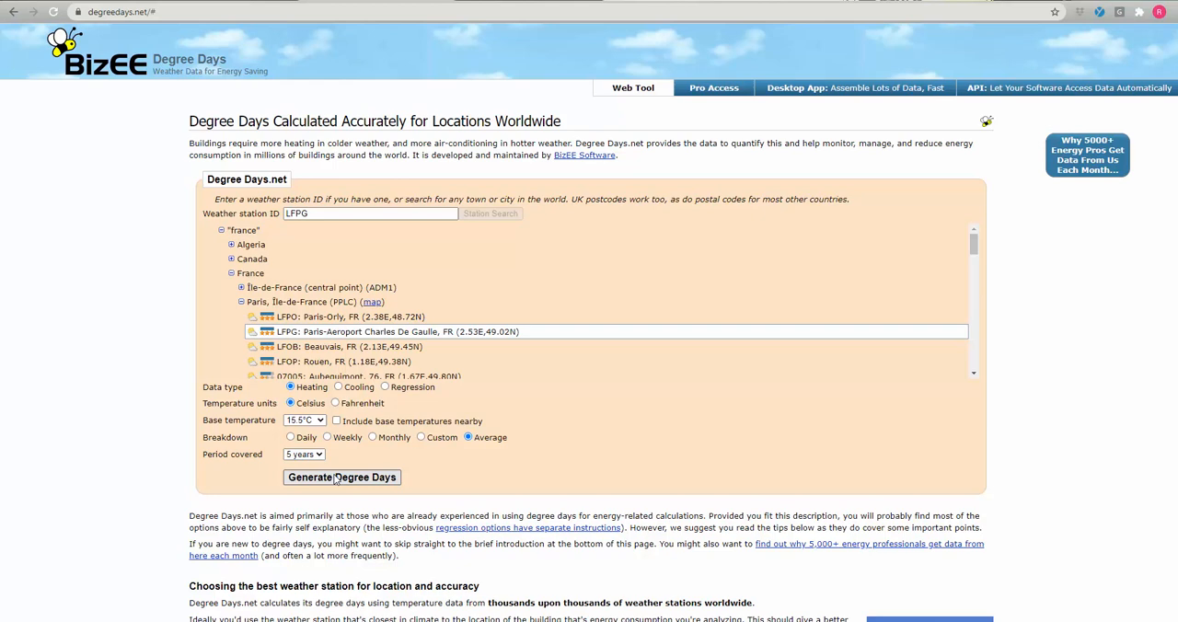
Step: Generate the 5-year average heating degree days for LFPG
left_click(342, 477)
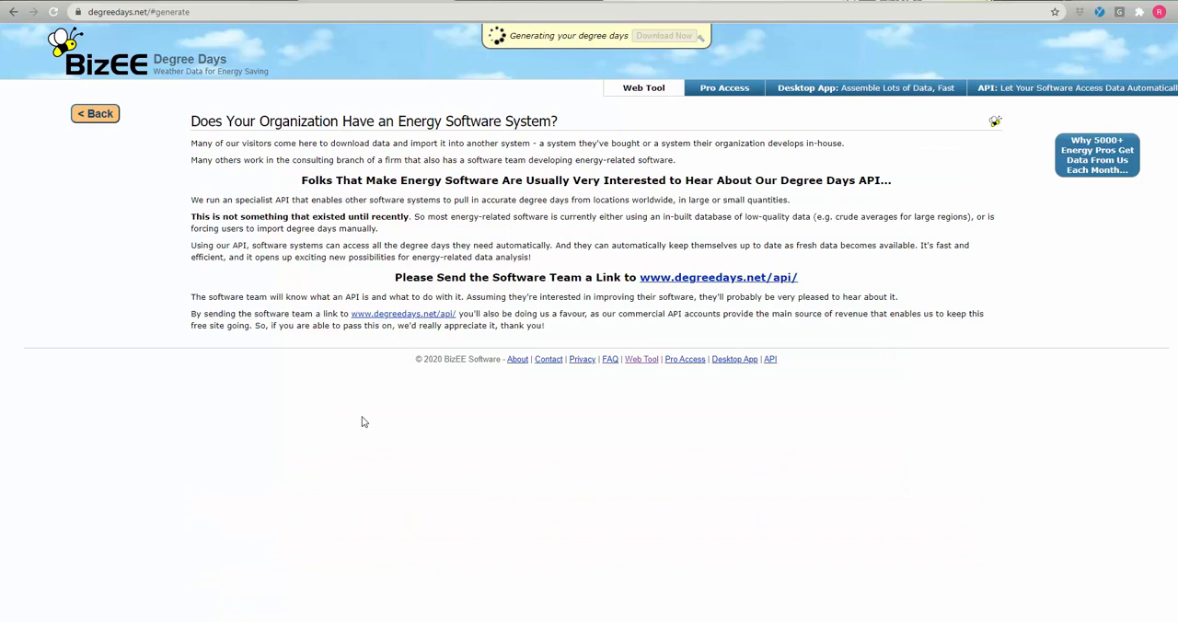
mouse_move(120, 240)
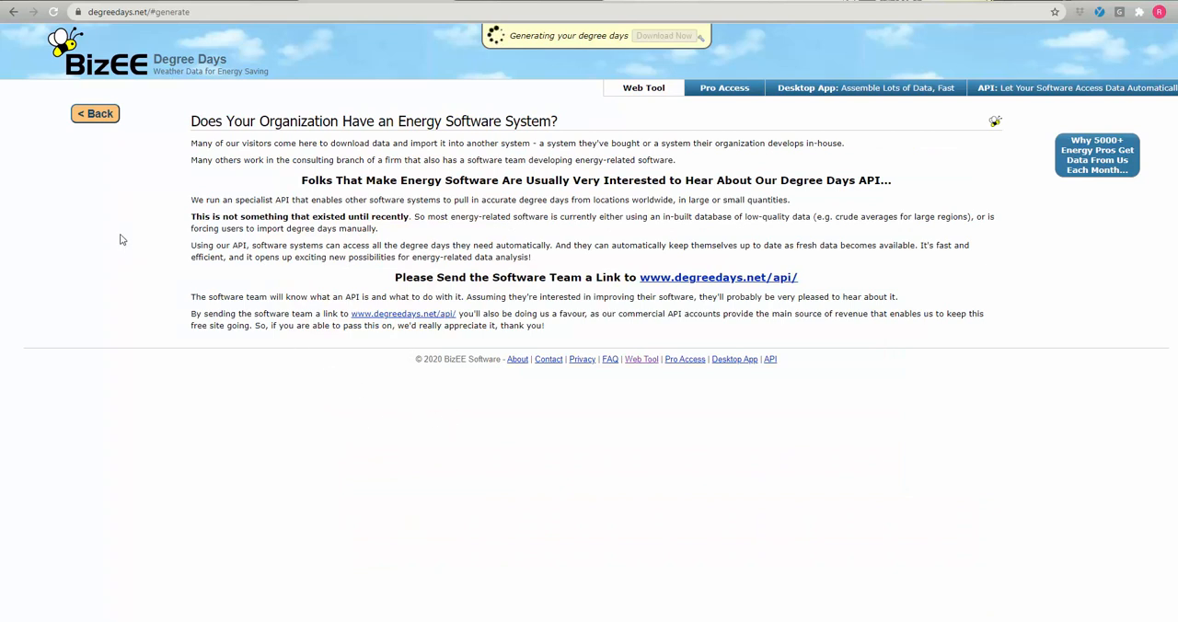
mouse_move(657, 61)
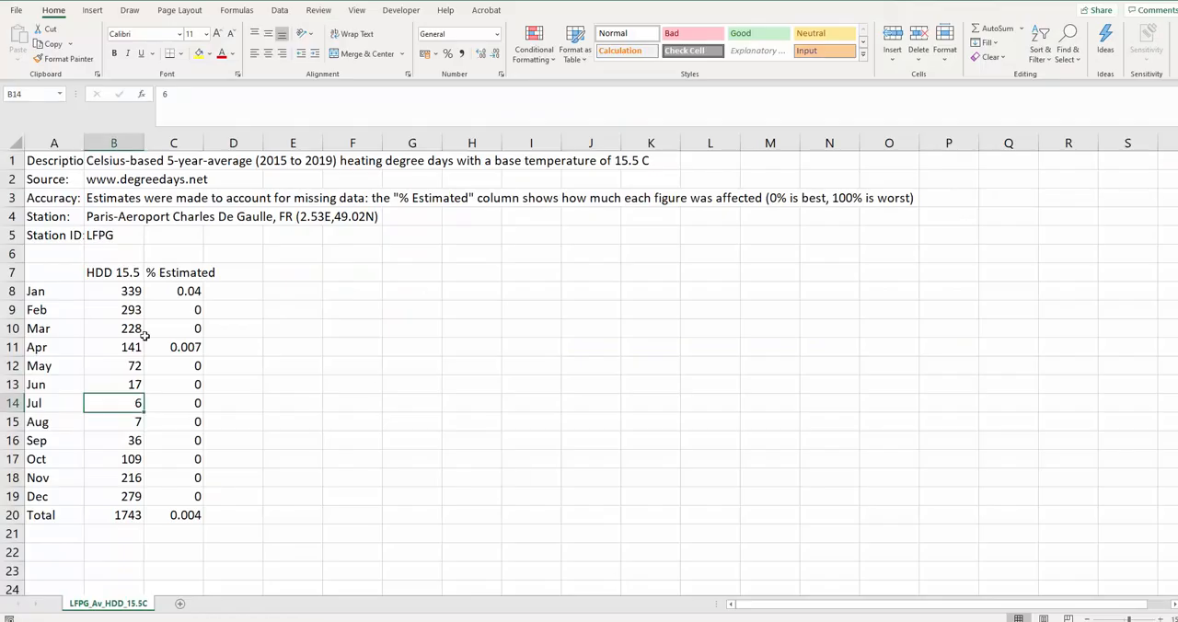
Step: Fill cell B20, the 1743 annual total, with yellow in Excel
left_click(411, 309)
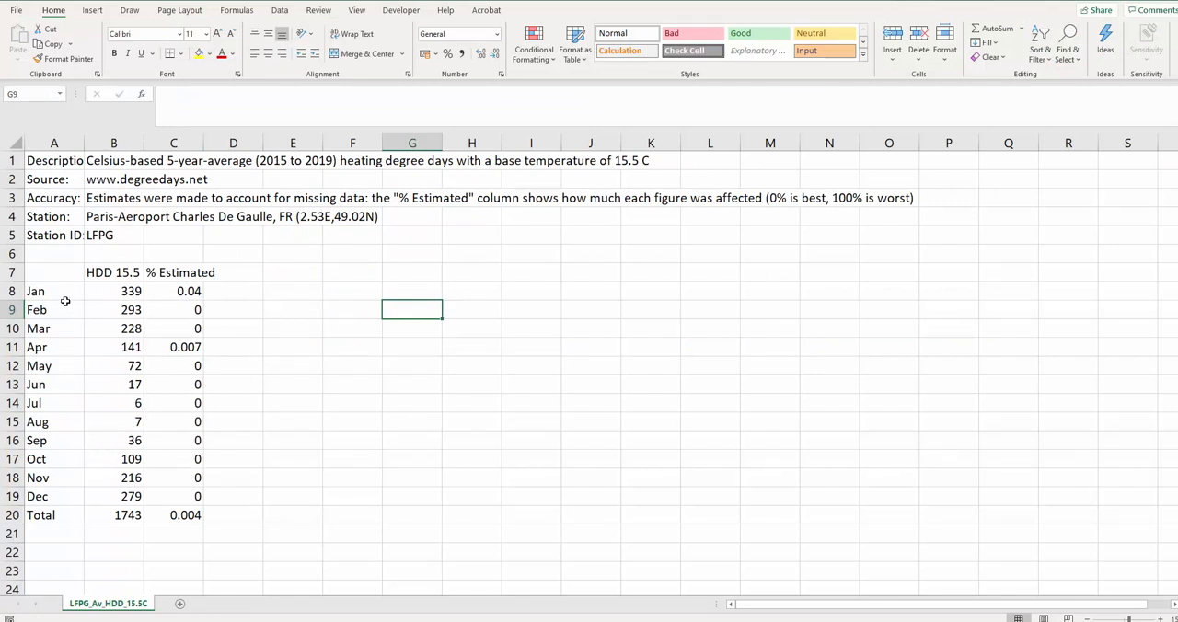
left_click(113, 514)
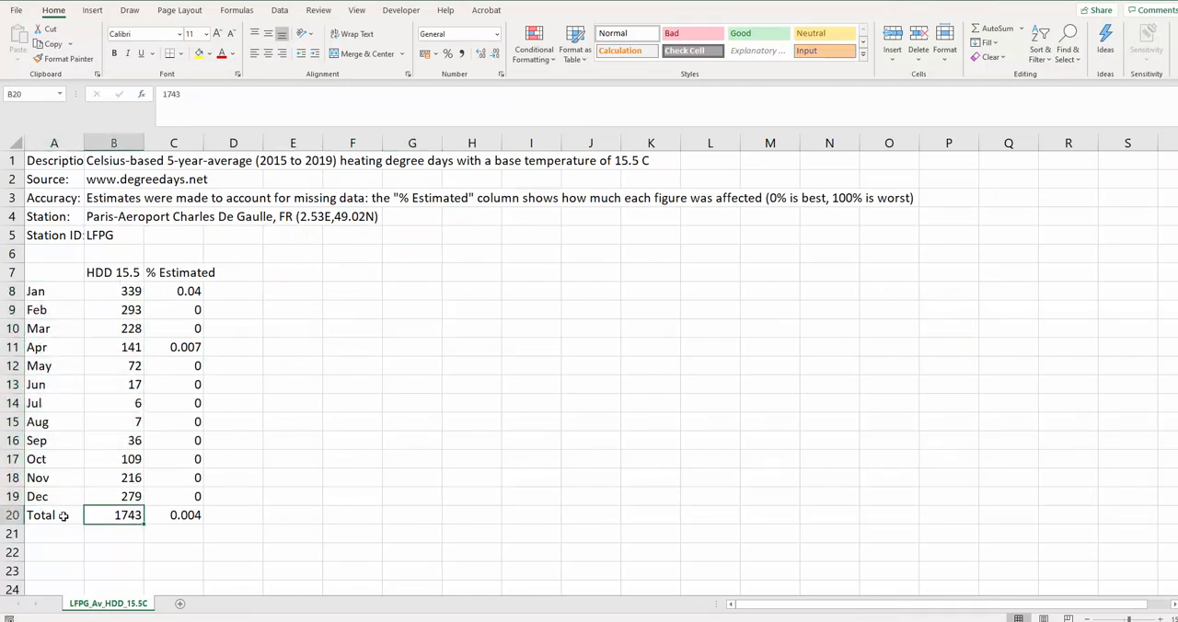
mouse_move(107, 514)
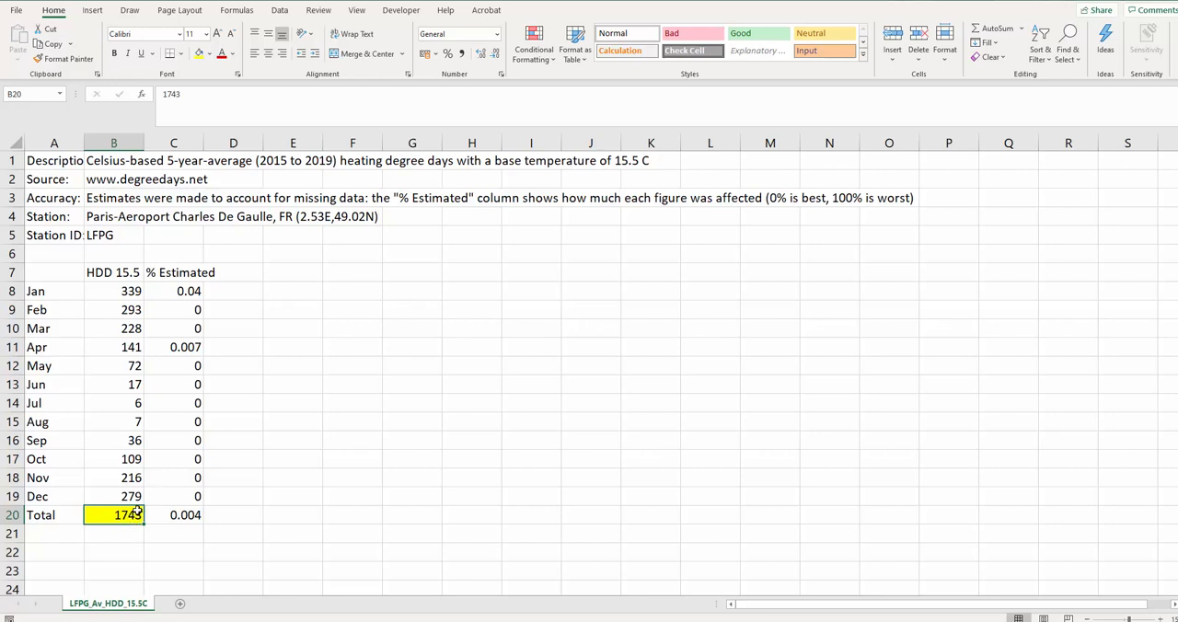
left_click(292, 384)
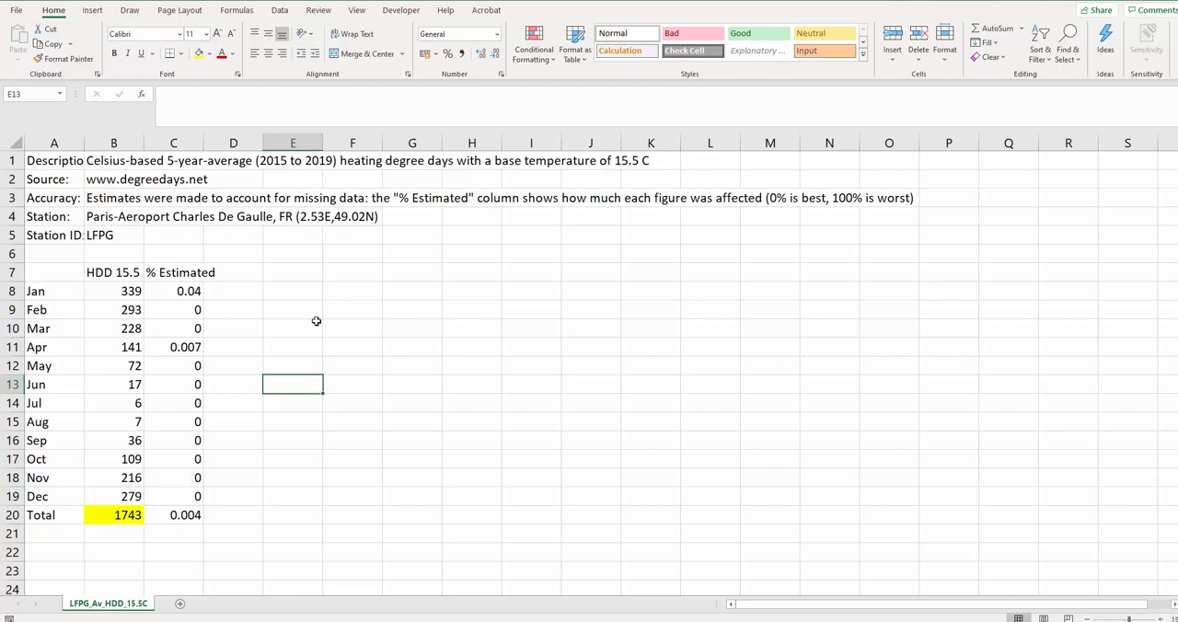